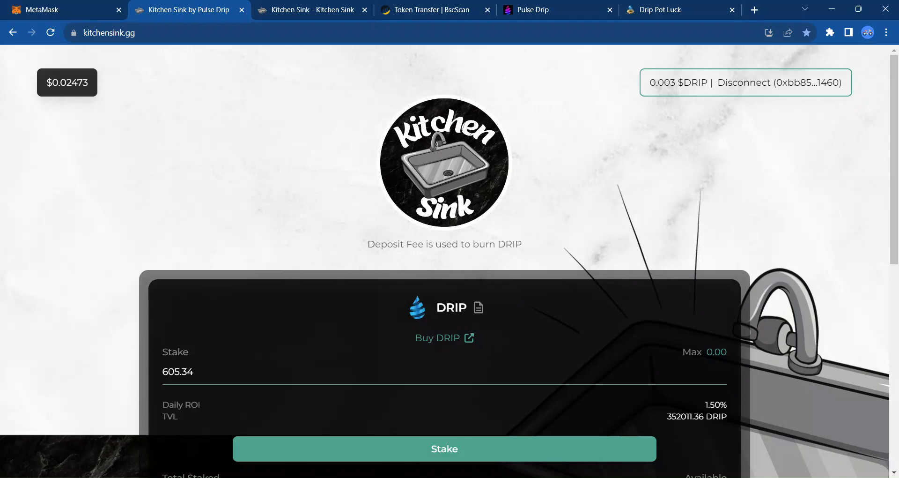
mouse_move(720, 400)
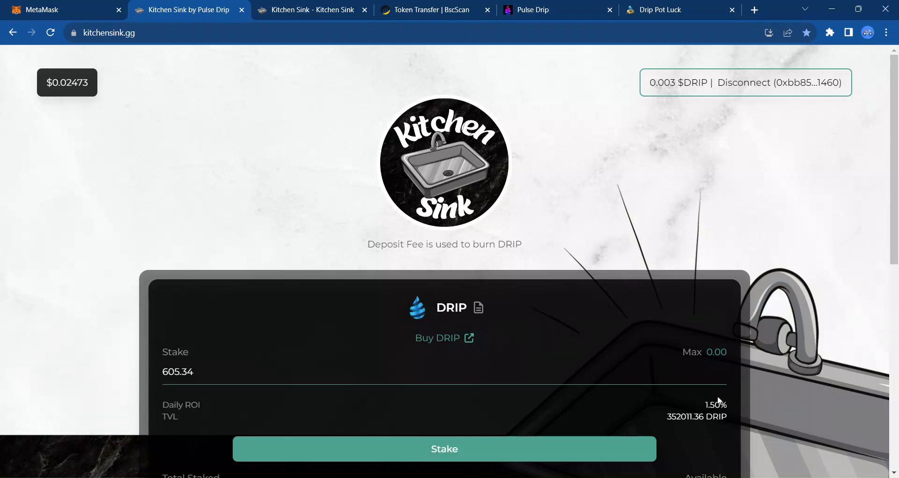
Scroll down through the current page before moving to the documentation
scroll("down", 3)
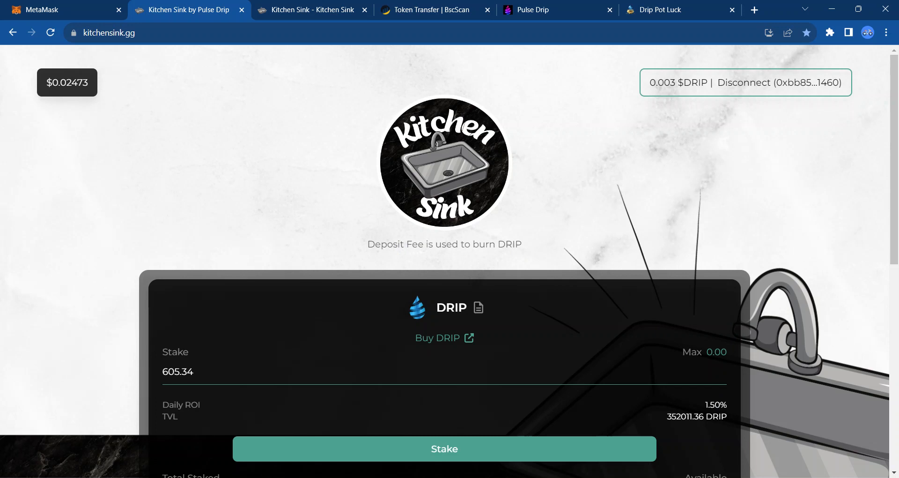
mouse_move(804, 225)
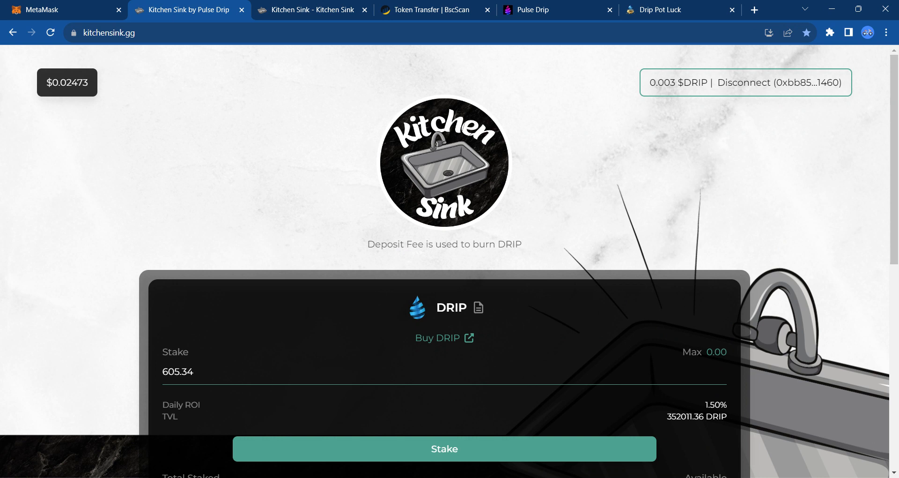
mouse_move(809, 231)
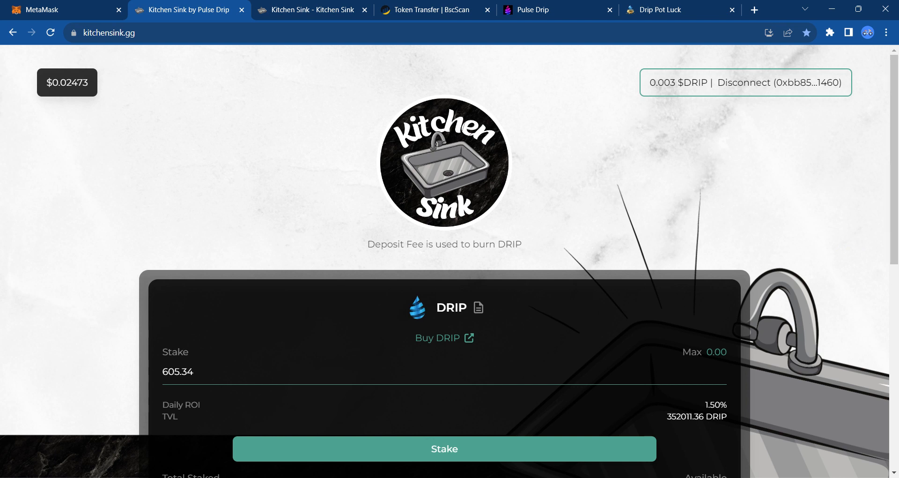
scroll("down", 3)
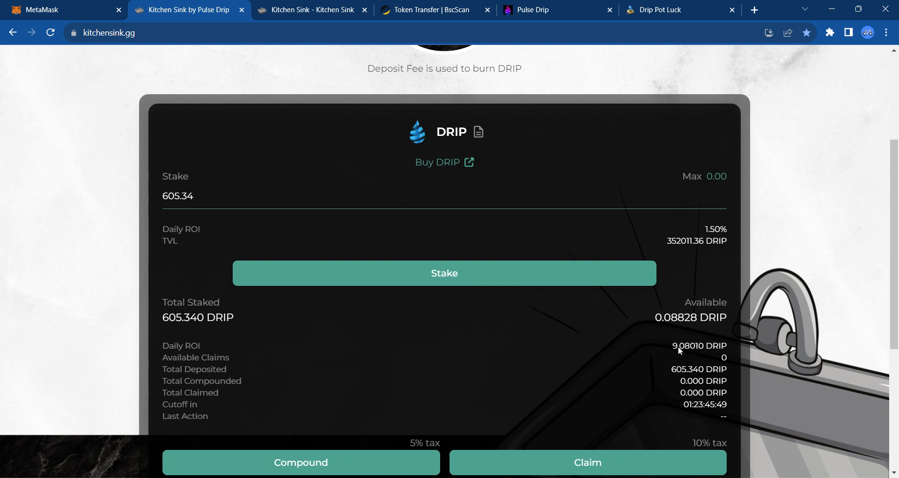
mouse_move(247, 367)
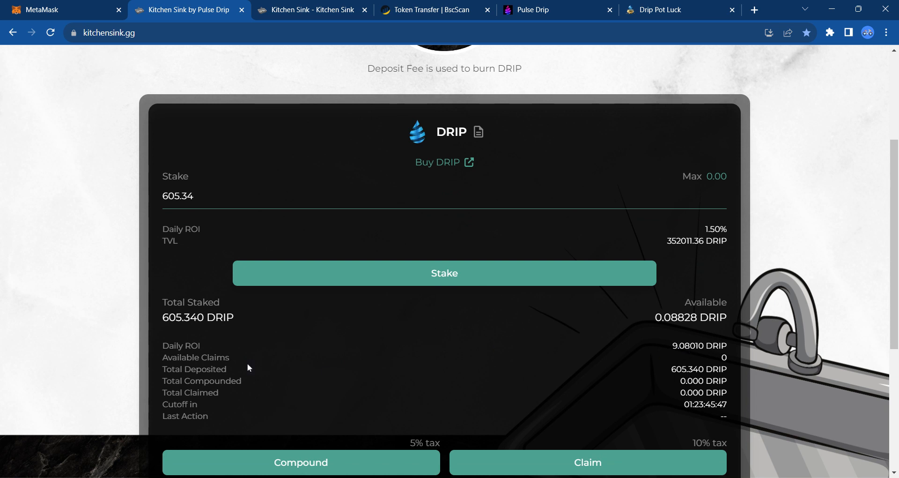
scroll("down", 3)
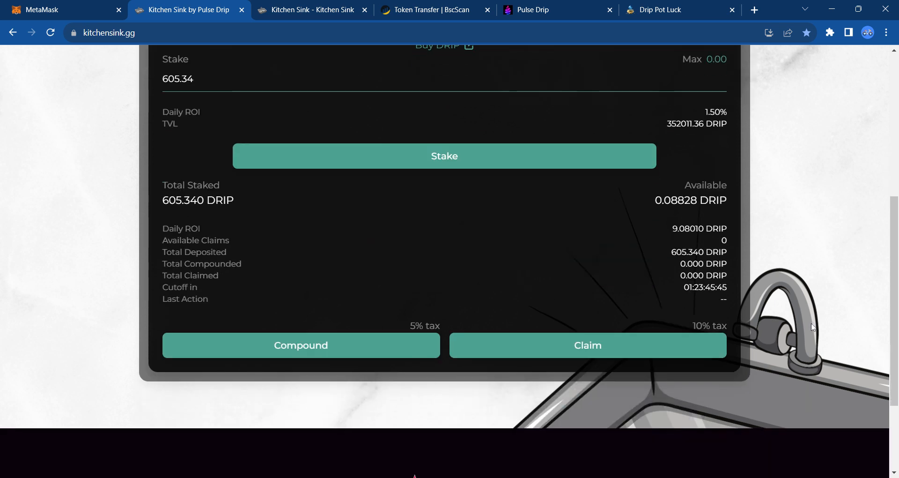
mouse_move(583, 308)
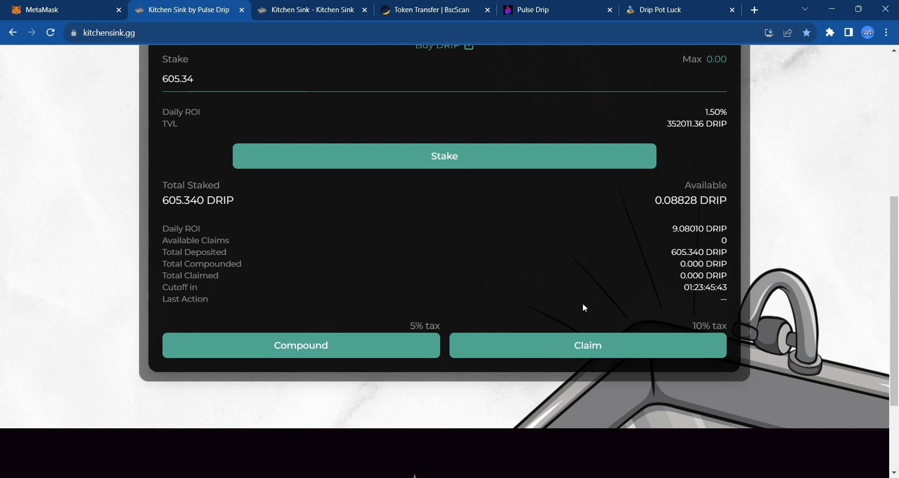
mouse_move(690, 334)
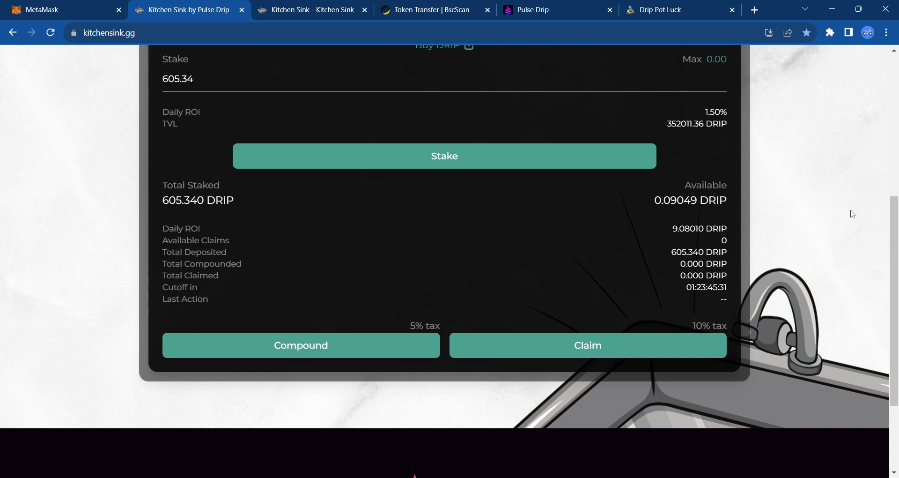
scroll("down", 3)
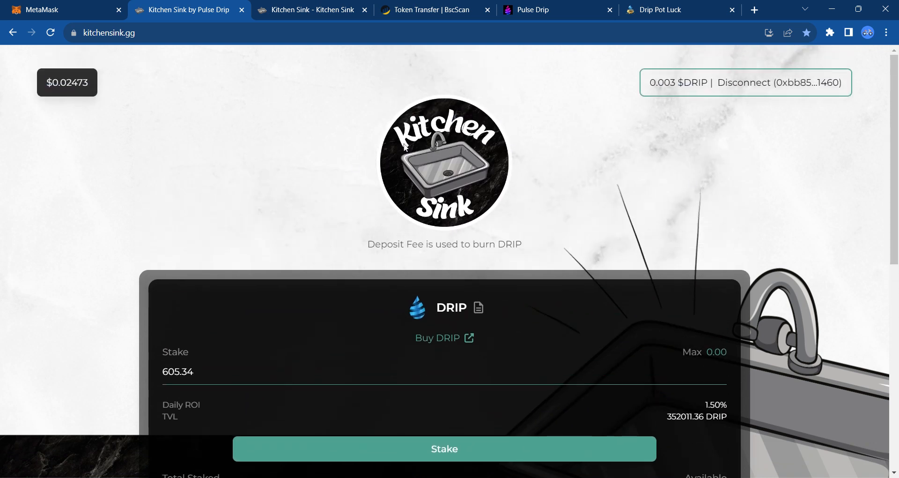
mouse_move(502, 191)
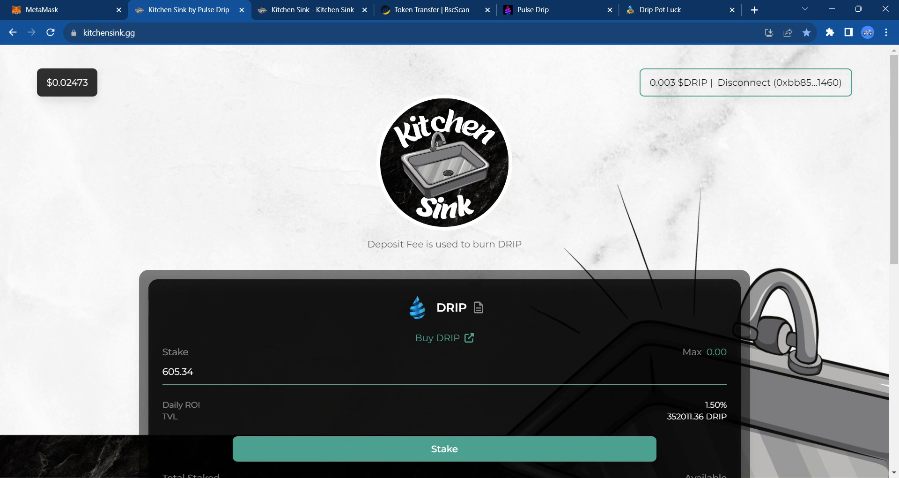
mouse_move(602, 190)
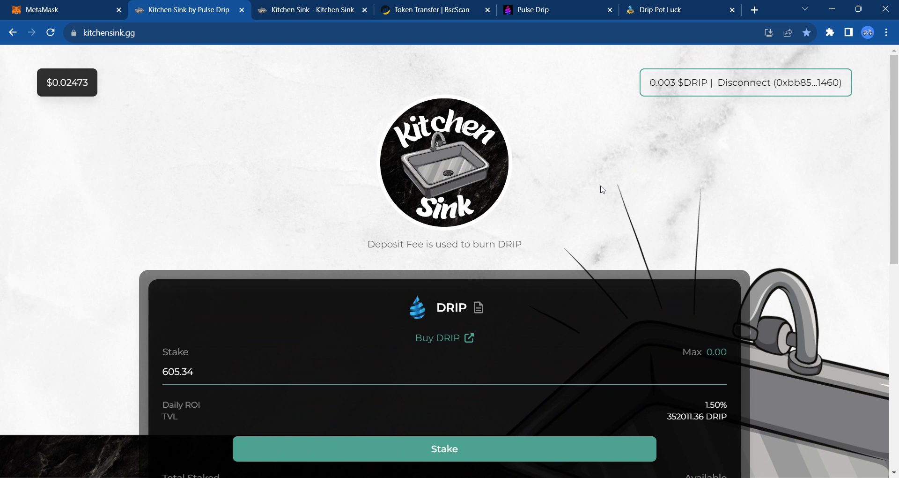
mouse_move(807, 203)
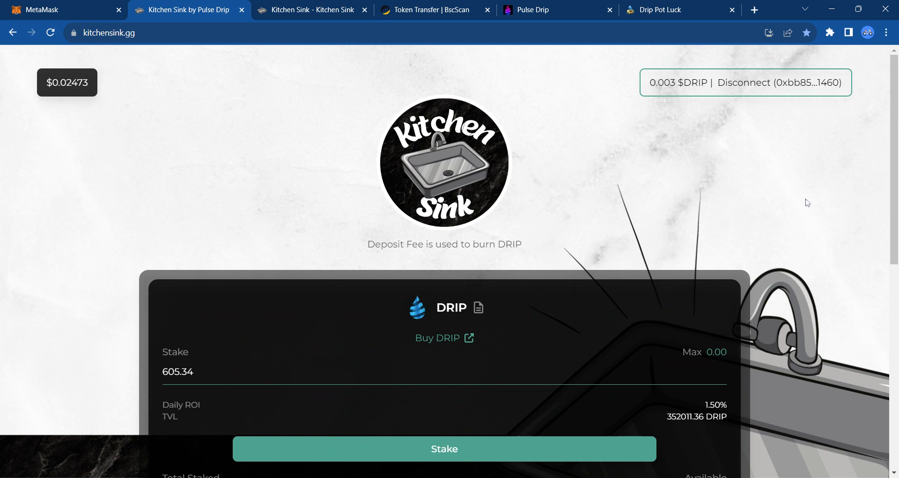
mouse_move(855, 205)
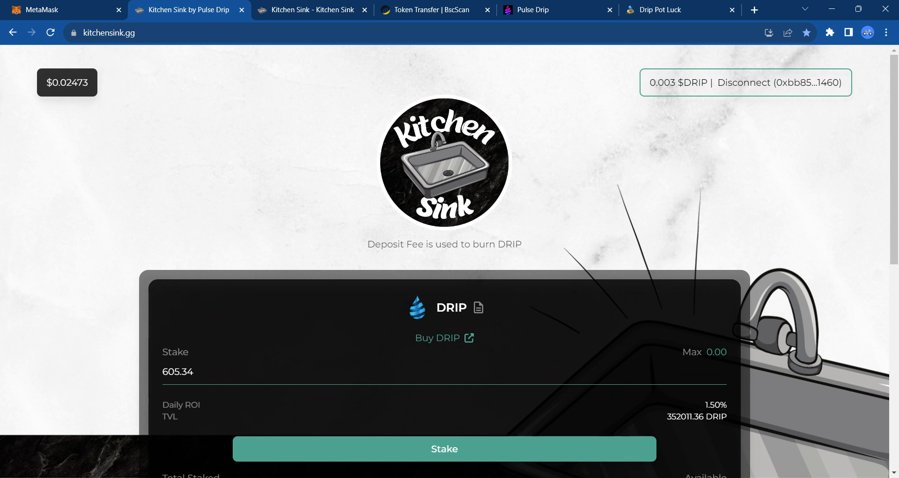
scroll("down", 3)
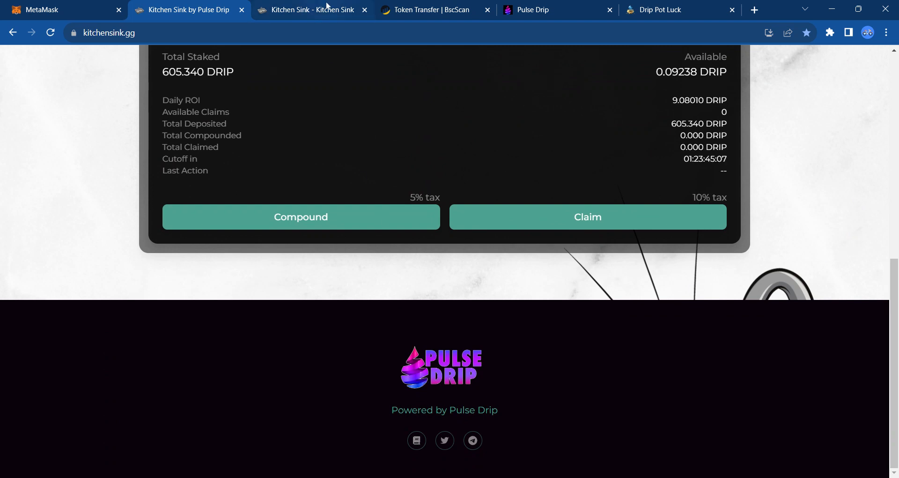
Bring up the GitBook docs and read 'Here's how it works' (1.5% daily, taxes, claim limits)
left_click(310, 9)
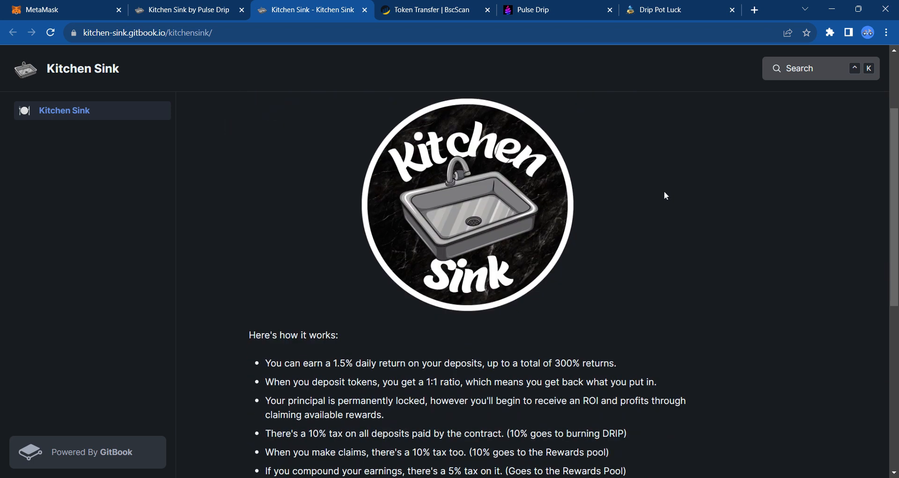
scroll("down", 3)
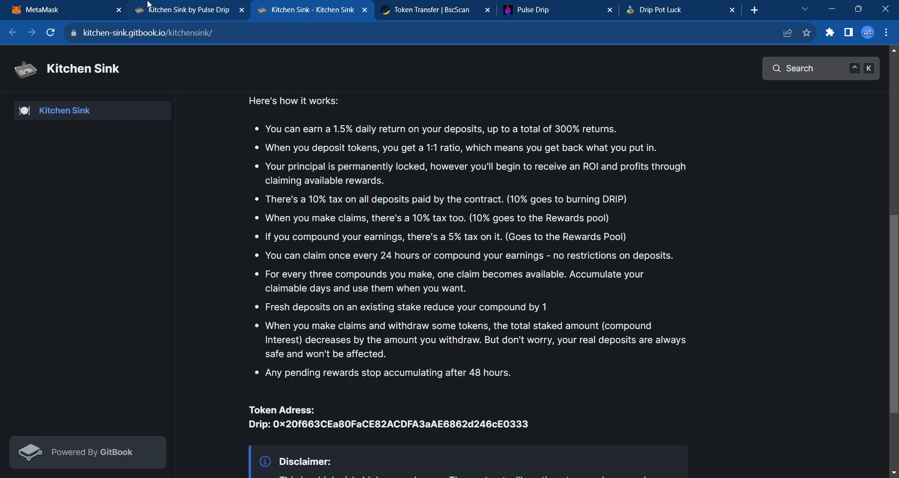
Switch back to the kitchensink.gg dashboard showing ~0.099 DRIP rewards on the 605.340 stake
left_click(190, 9)
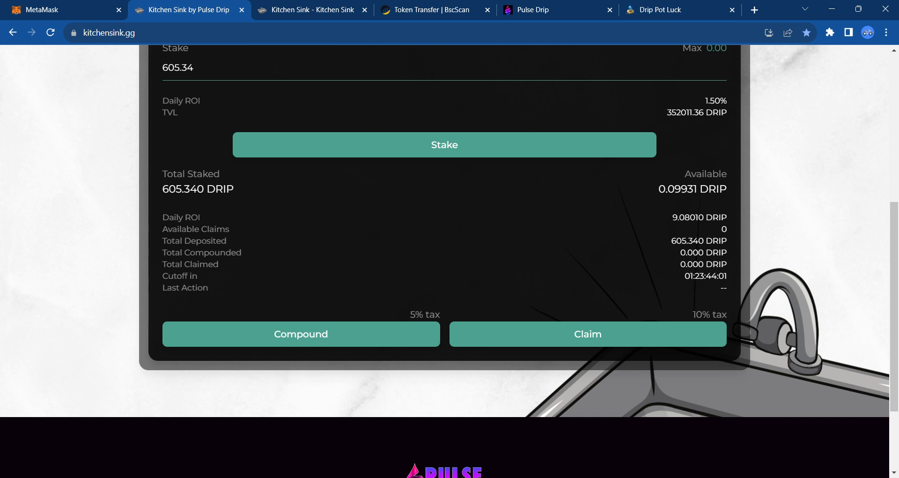
mouse_move(854, 244)
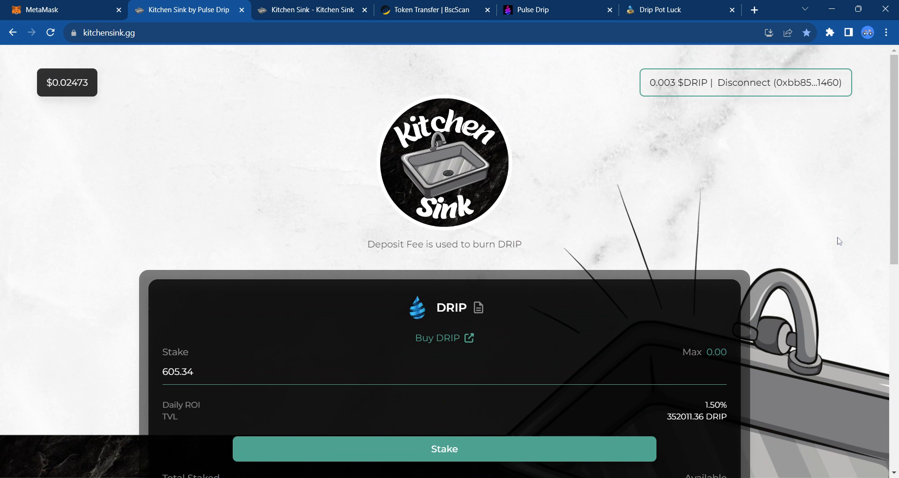
Review BscScan's DRIP token transfer history for the Kitchen Sink contract (504 transactions)
left_click(433, 9)
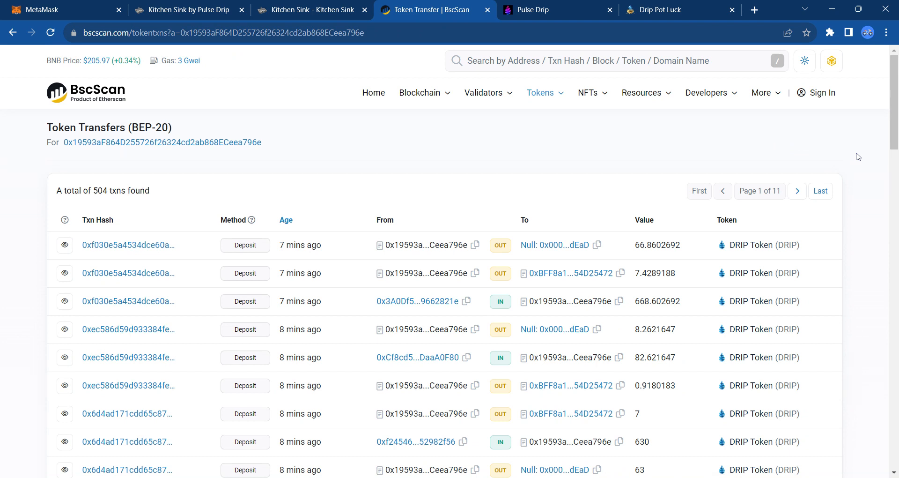
scroll("down", 3)
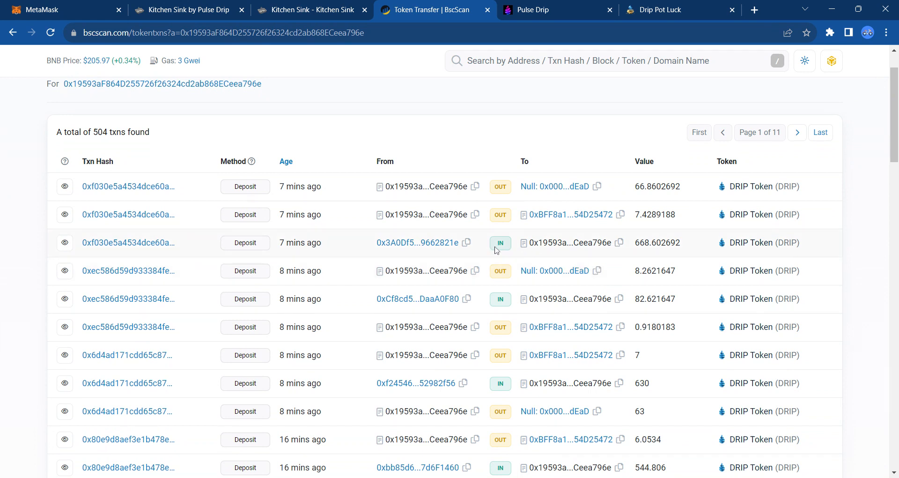
mouse_move(658, 241)
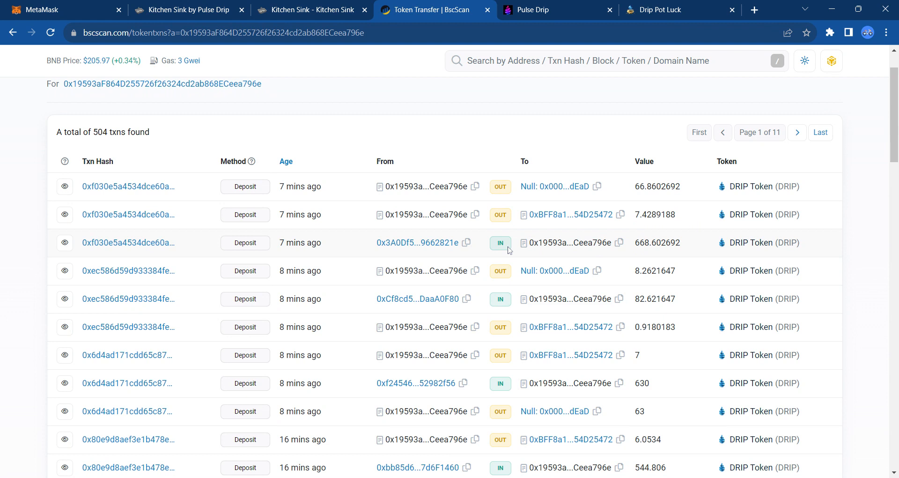
mouse_move(656, 214)
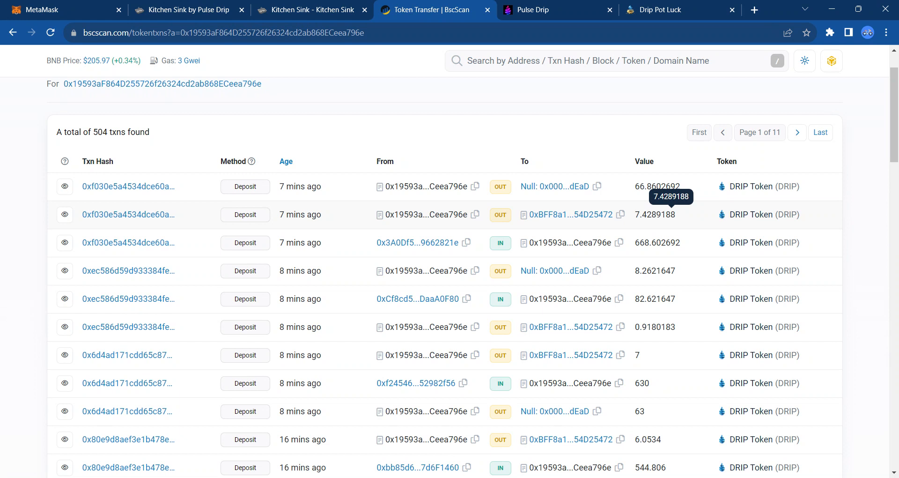
mouse_move(533, 199)
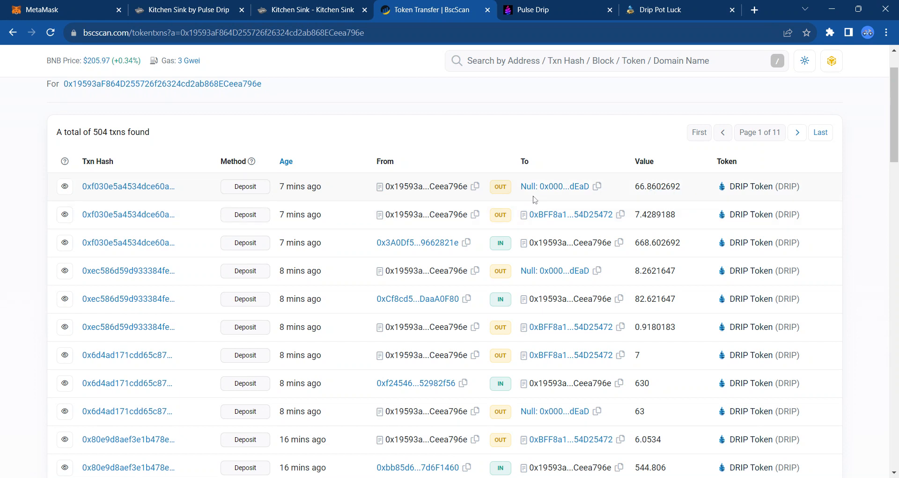
mouse_move(540, 281)
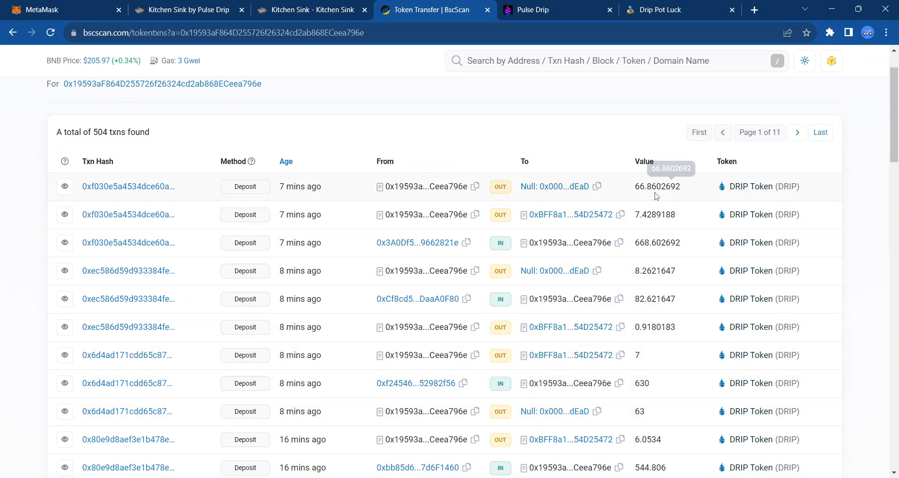
mouse_move(844, 305)
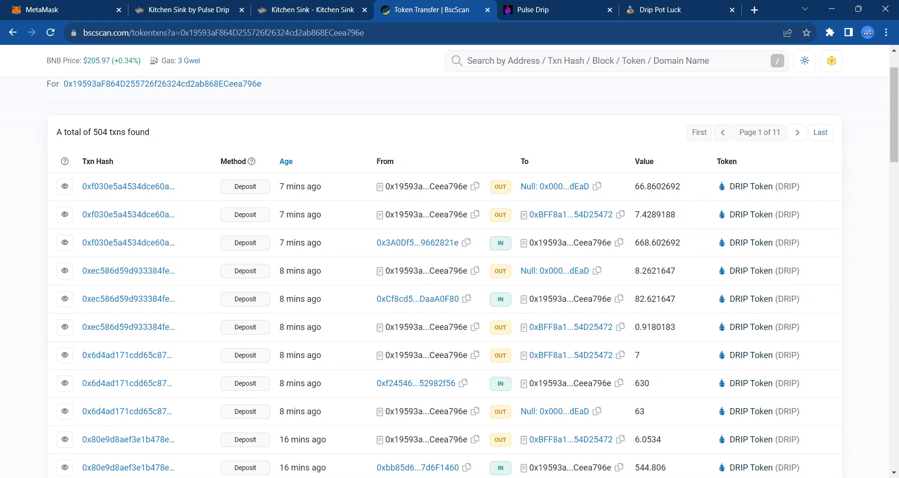
mouse_move(732, 376)
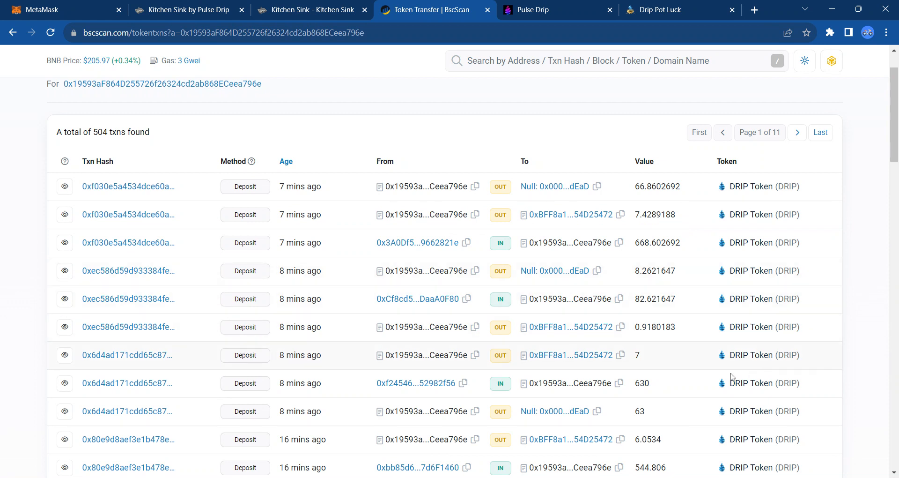
mouse_move(668, 349)
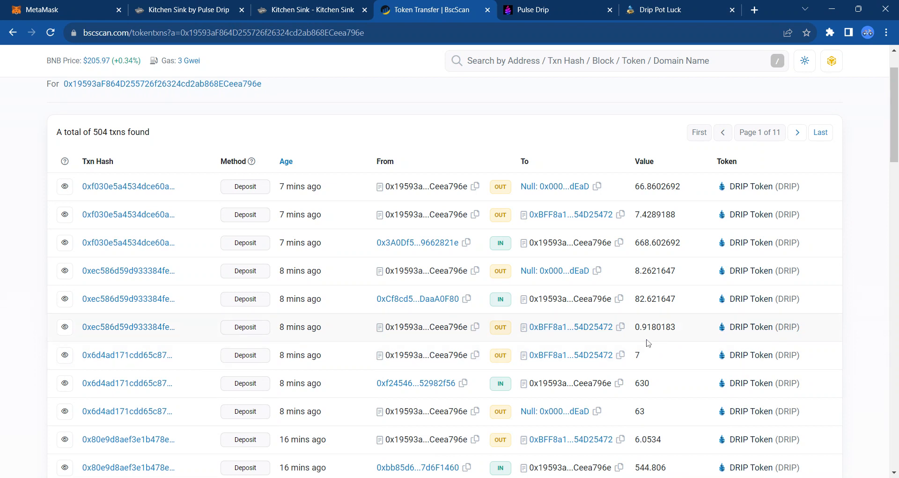
mouse_move(502, 308)
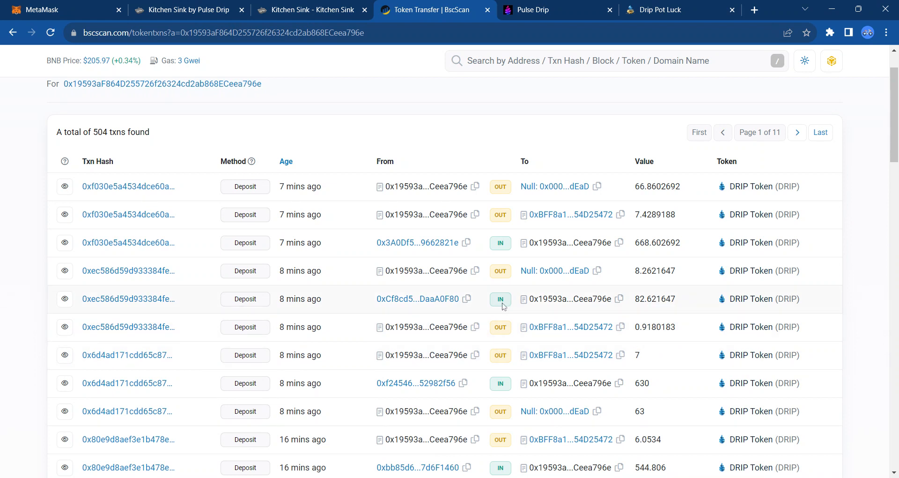
mouse_move(657, 298)
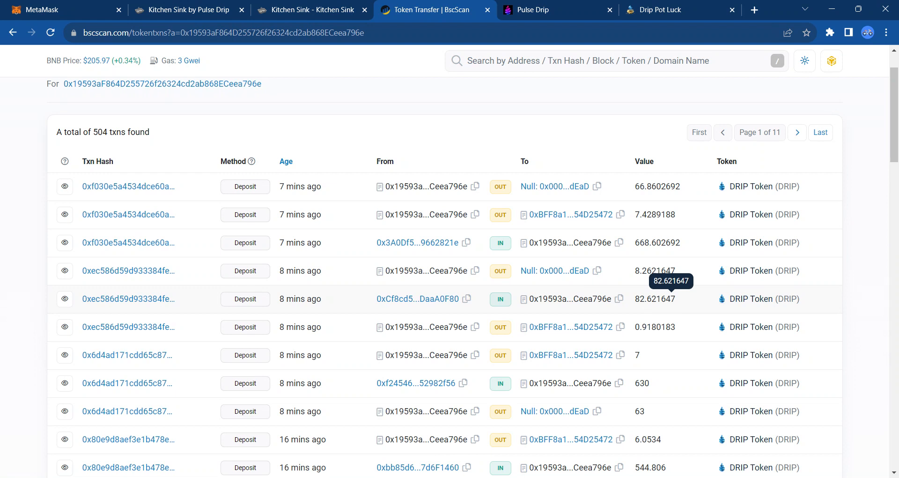
mouse_move(513, 280)
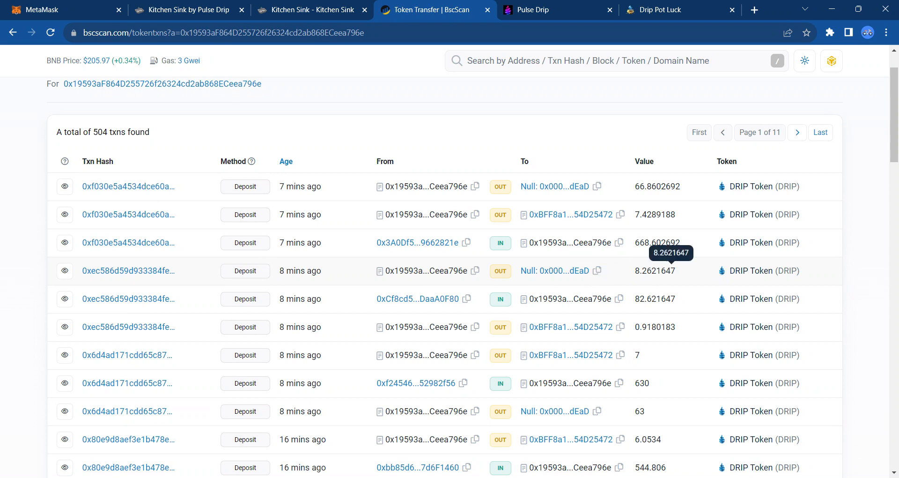
mouse_move(546, 277)
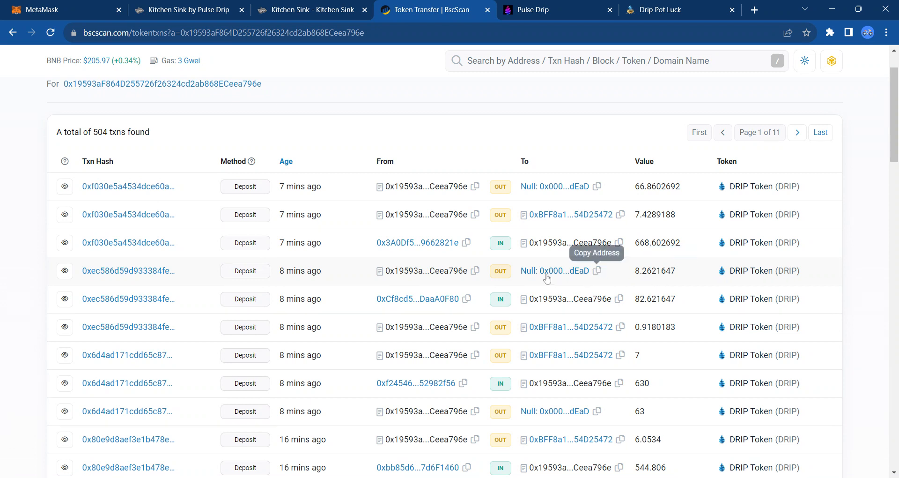
mouse_move(798, 210)
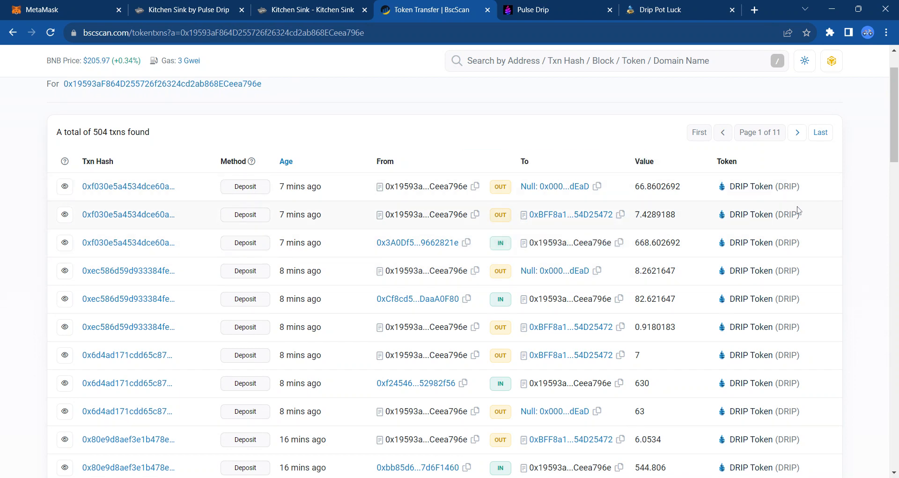
scroll("down", 3)
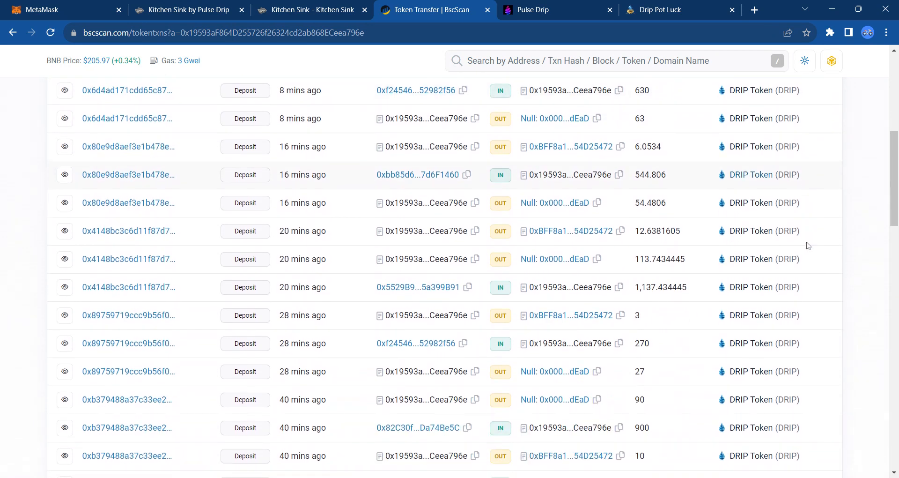
scroll("down", 3)
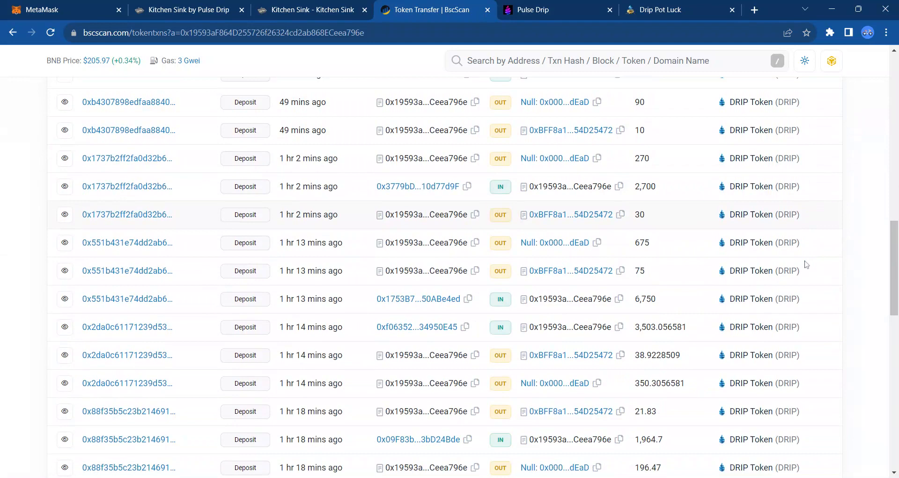
scroll("down", 3)
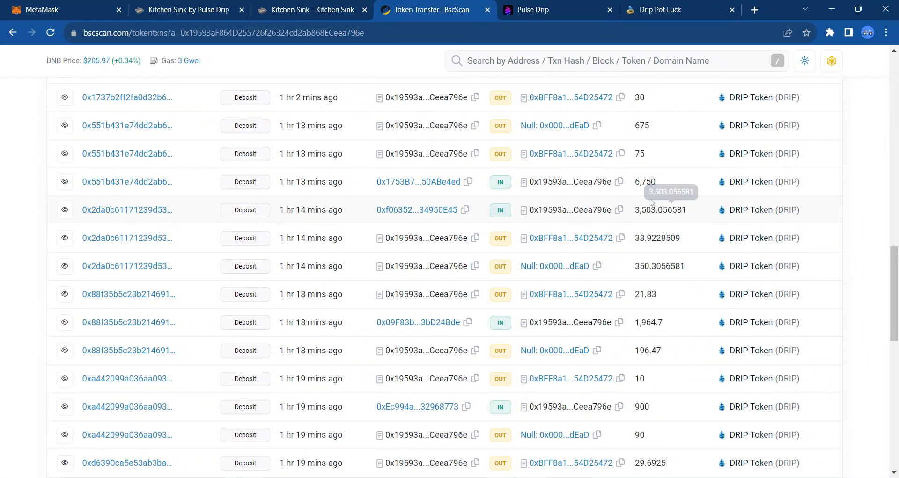
scroll("down", 3)
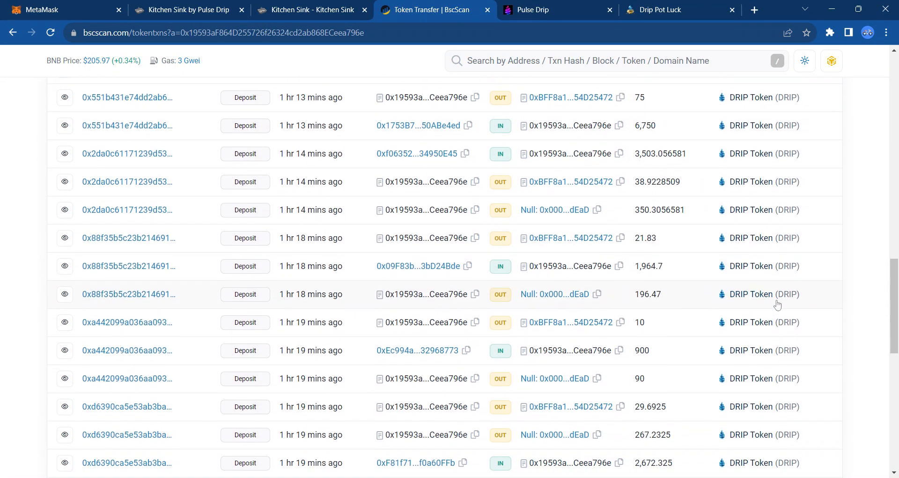
scroll("down", 3)
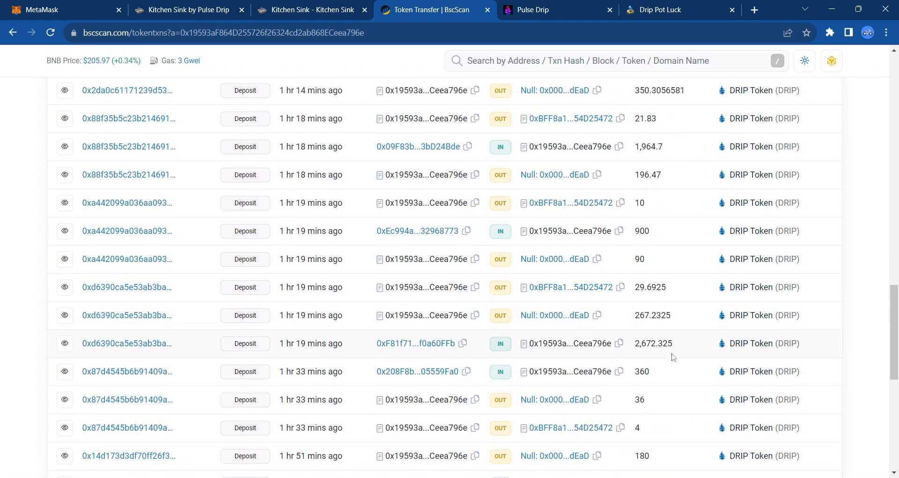
mouse_move(677, 176)
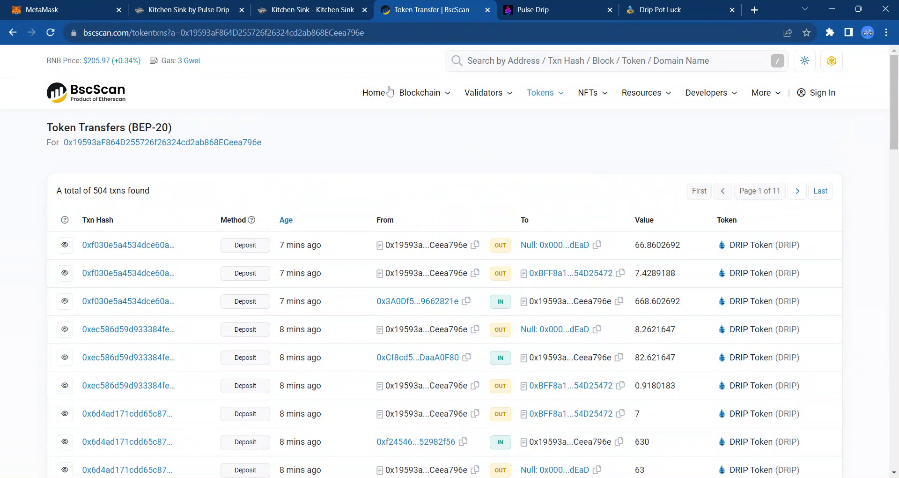
Return to the Kitchen Sink staking dashboard via the GitBook docs tab
left_click(311, 10)
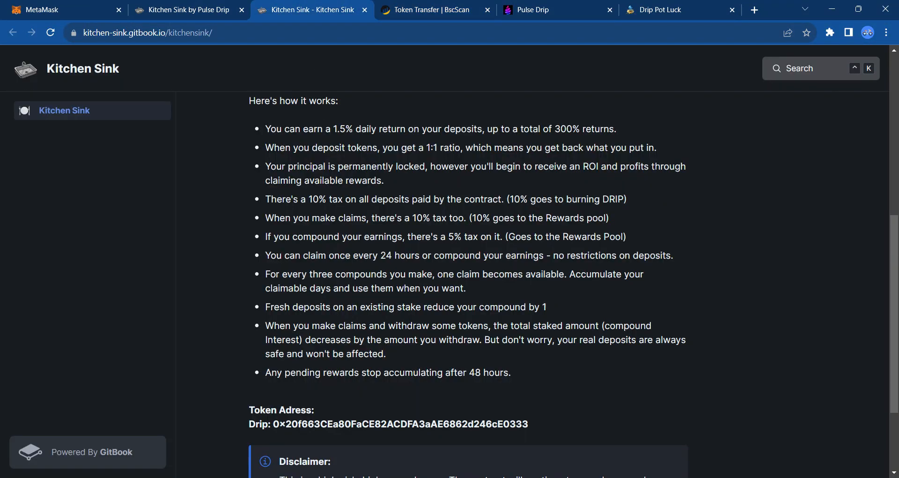
left_click(188, 9)
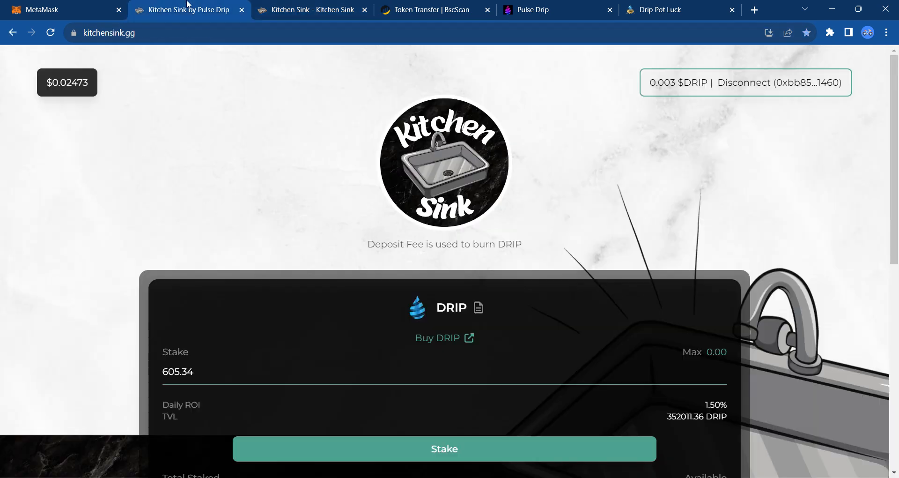
Check Total Staked and stats on the dashboard, then move to the Drip Pot Luck site
scroll("down", 3)
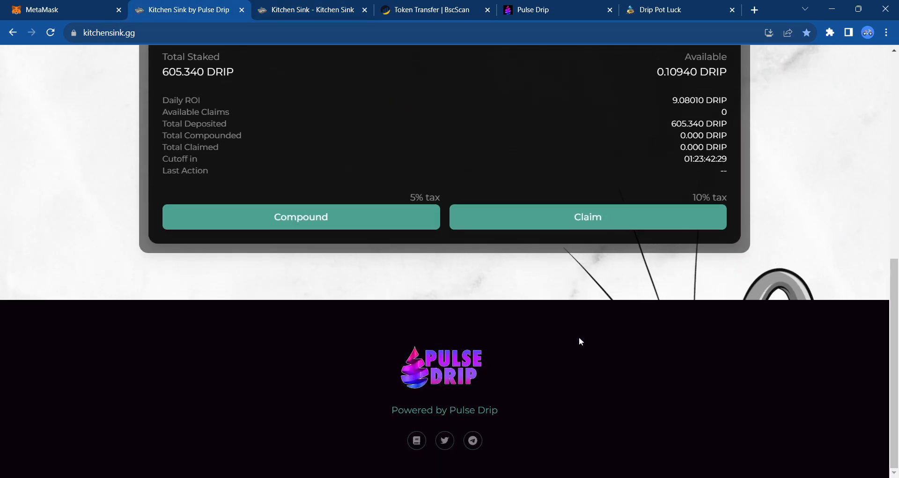
mouse_move(416, 440)
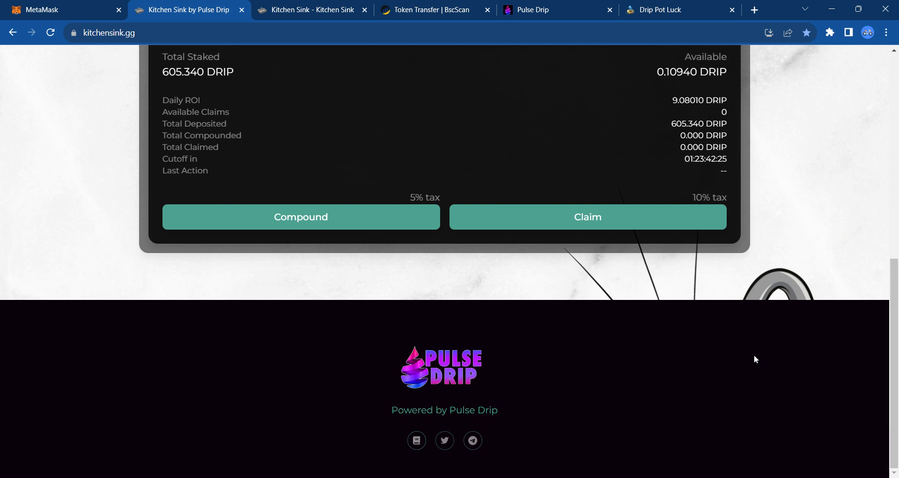
scroll("up", 3)
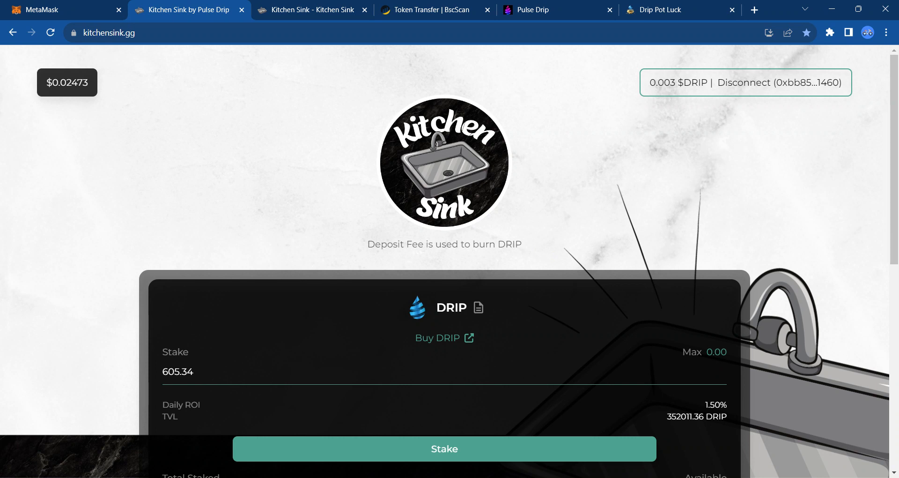
mouse_move(567, 45)
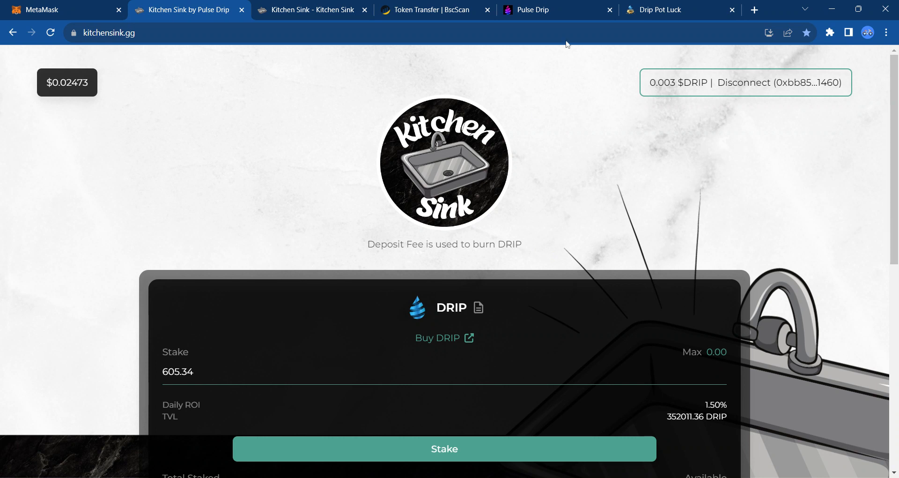
left_click(659, 9)
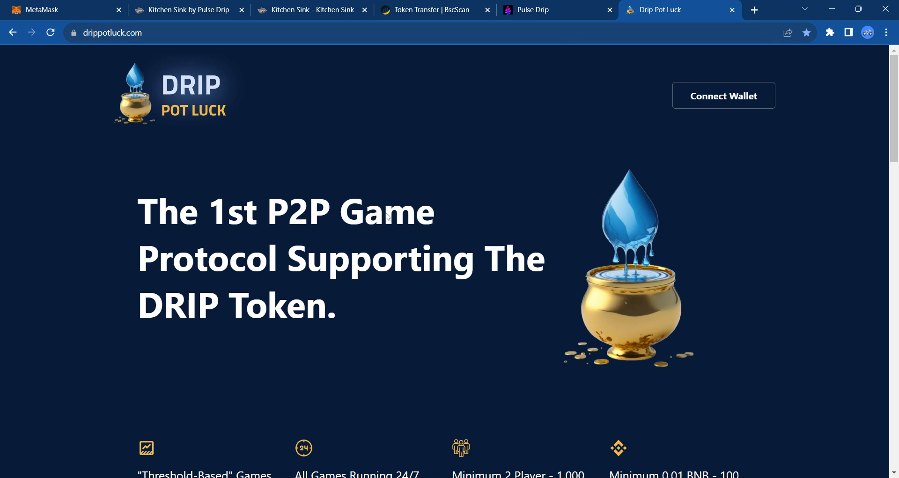
mouse_move(184, 132)
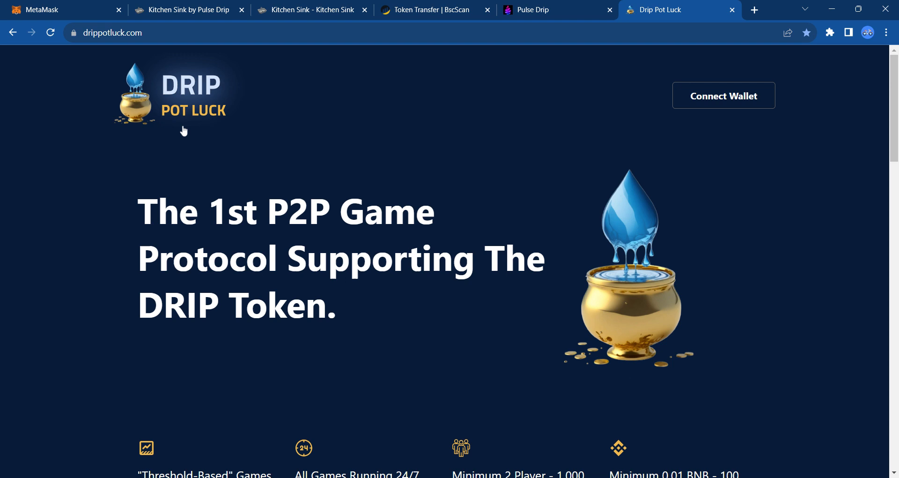
mouse_move(714, 230)
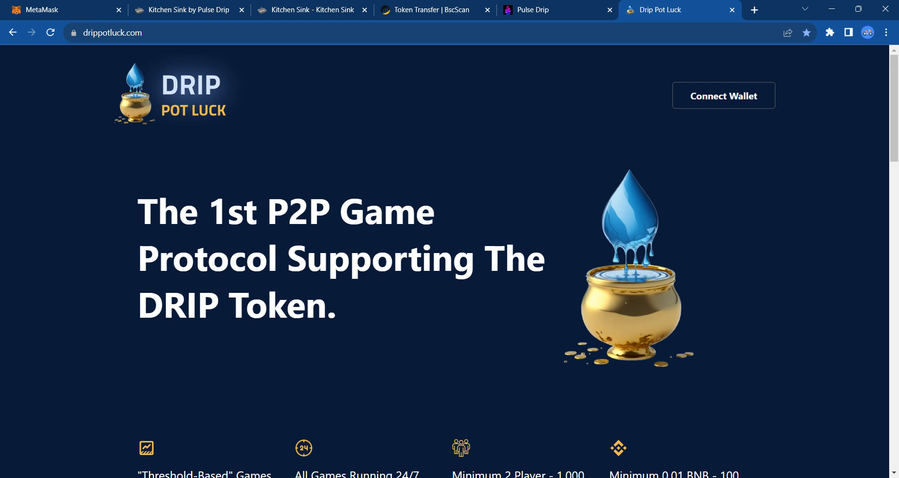
Read through Drip Pot Luck's features and How To Play sections on the homepage
scroll("down", 3)
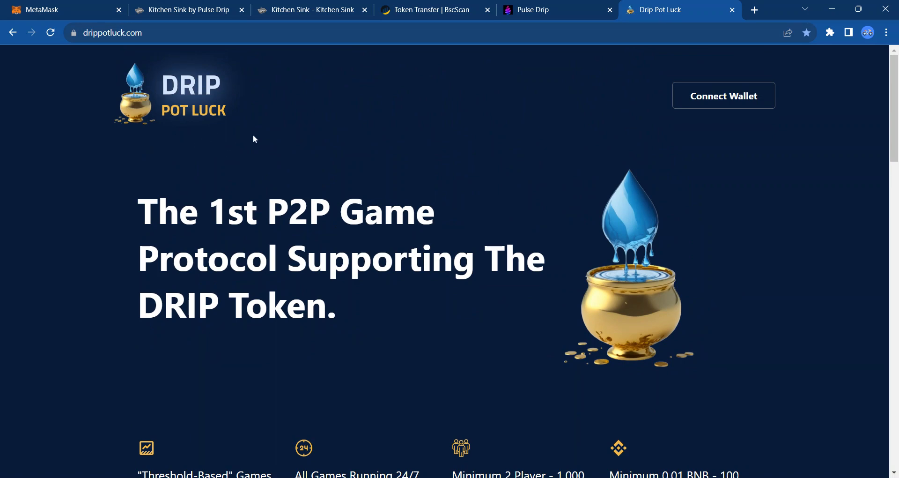
scroll("down", 3)
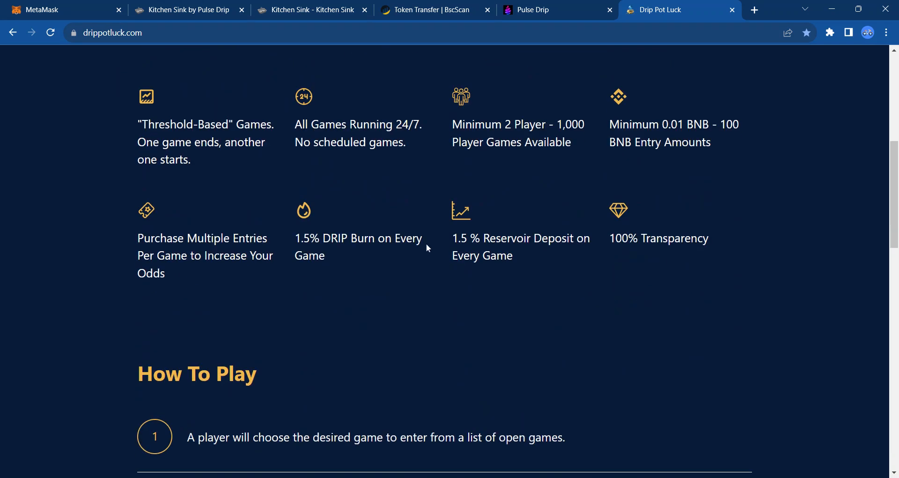
mouse_move(303, 251)
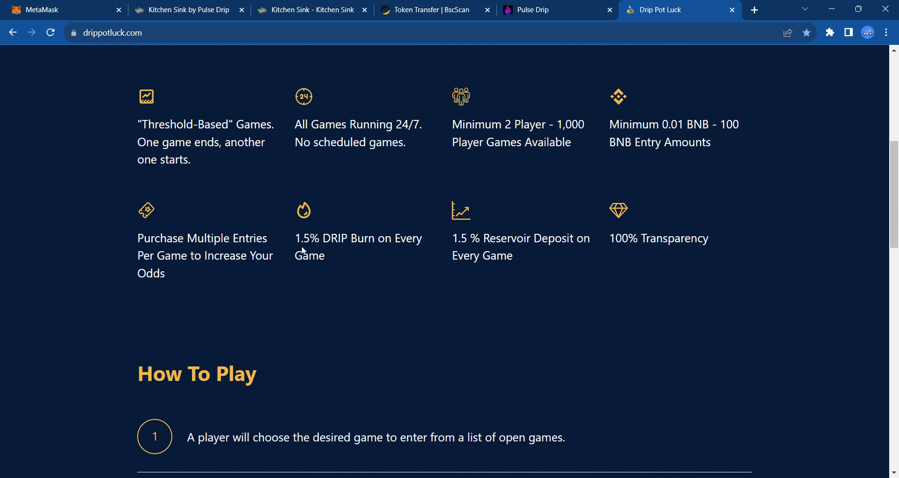
mouse_move(459, 252)
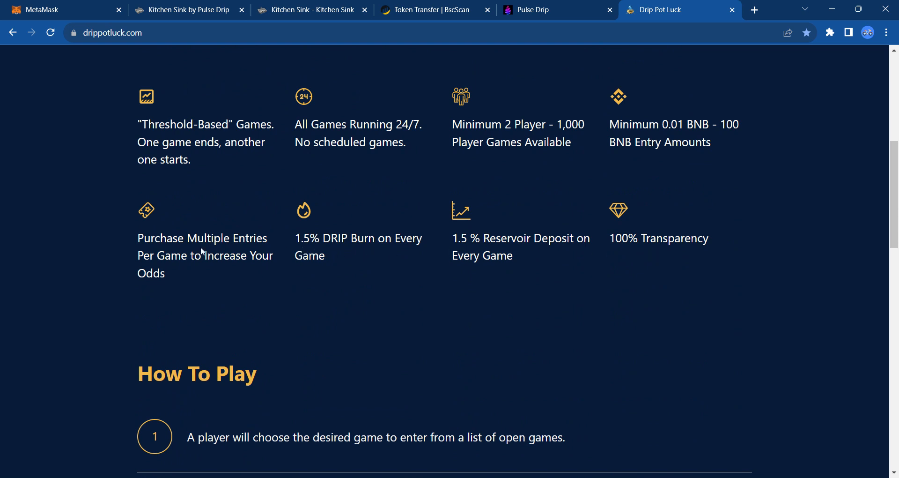
mouse_move(465, 245)
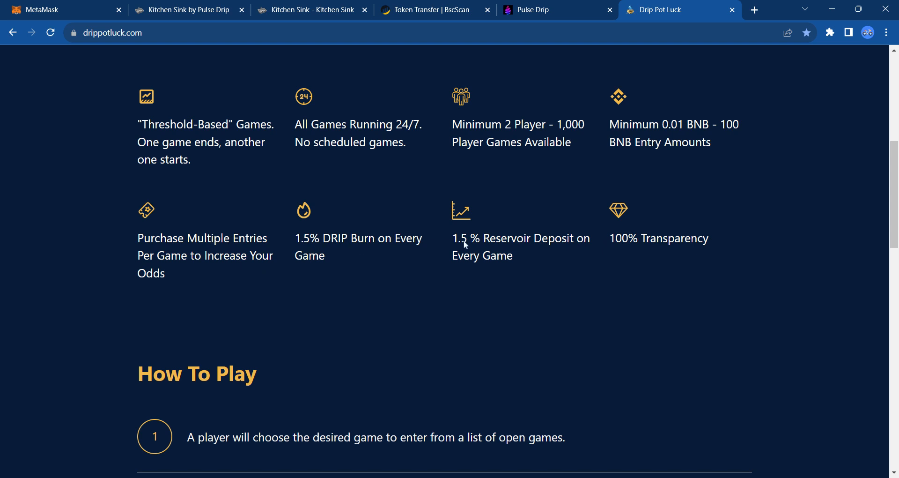
mouse_move(347, 248)
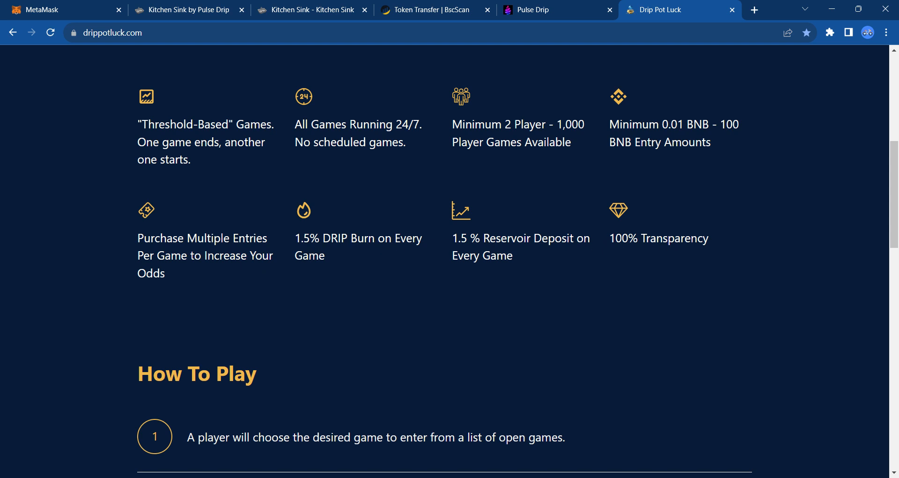
mouse_move(669, 248)
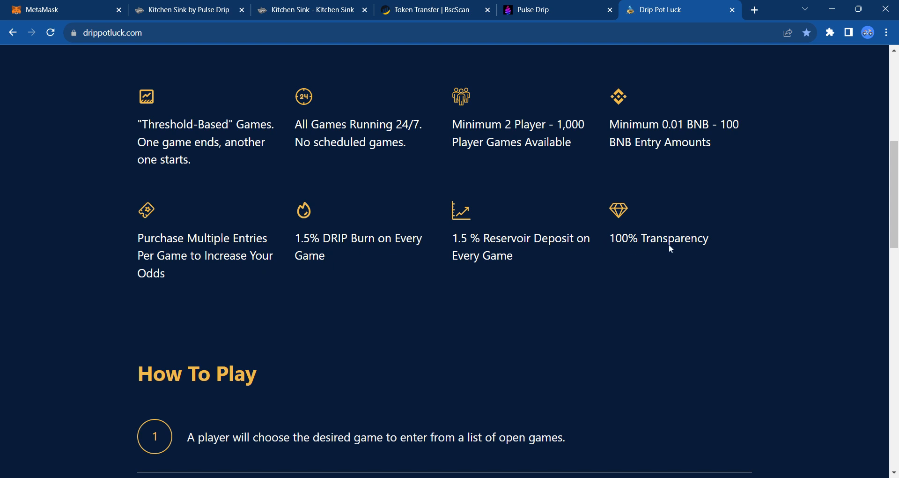
mouse_move(748, 240)
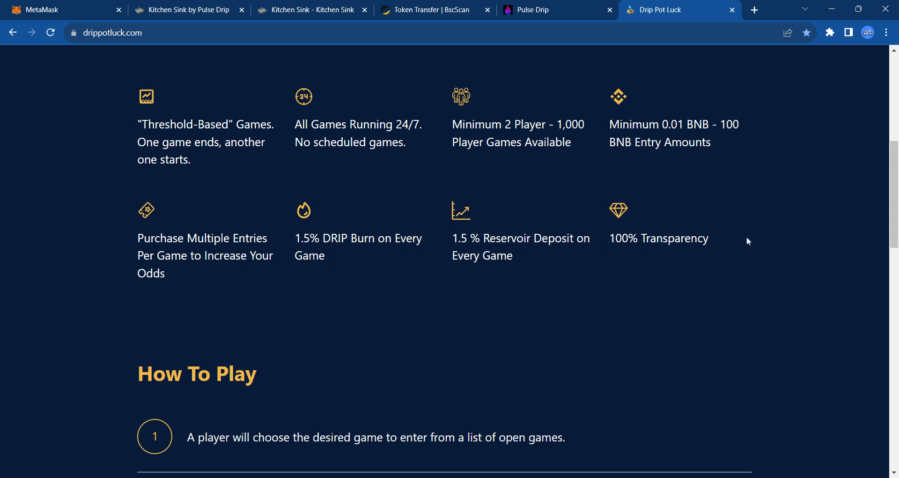
scroll("up", 3)
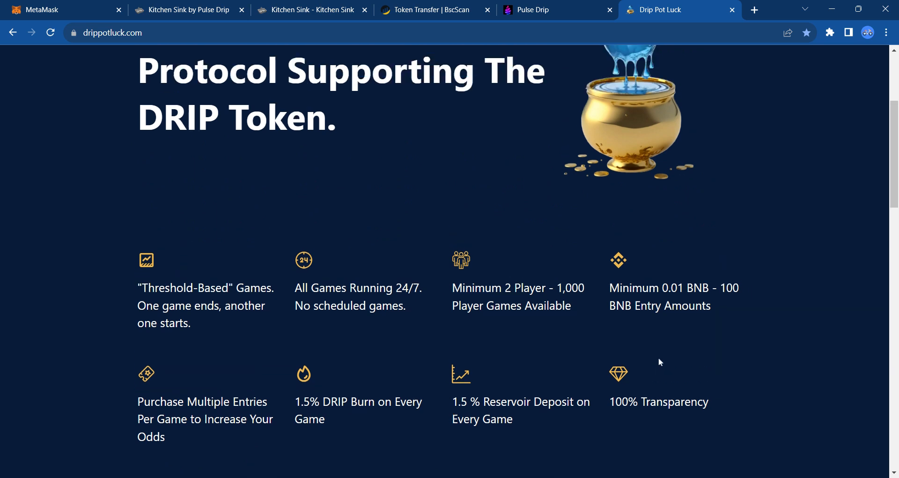
scroll("up", 3)
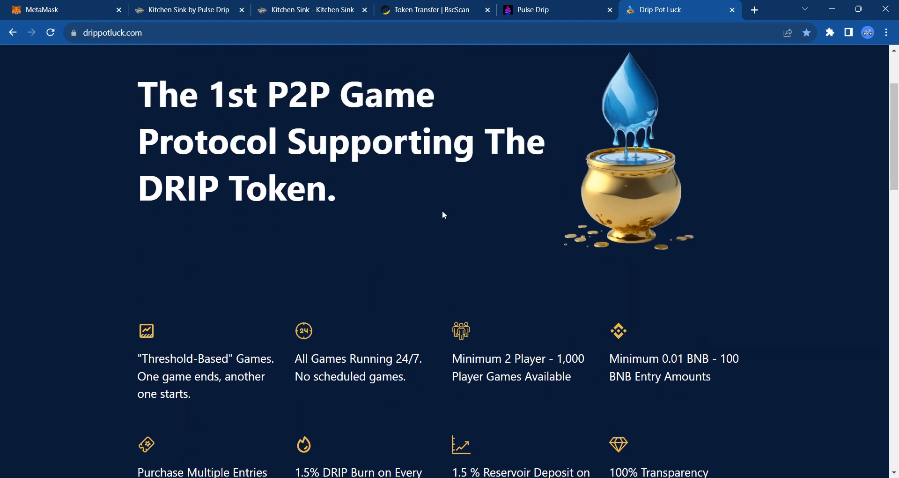
mouse_move(365, 200)
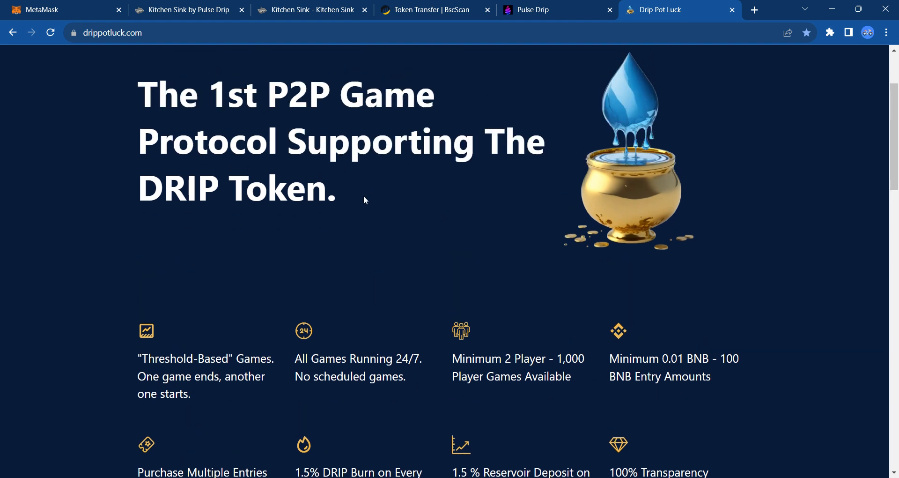
scroll("down", 3)
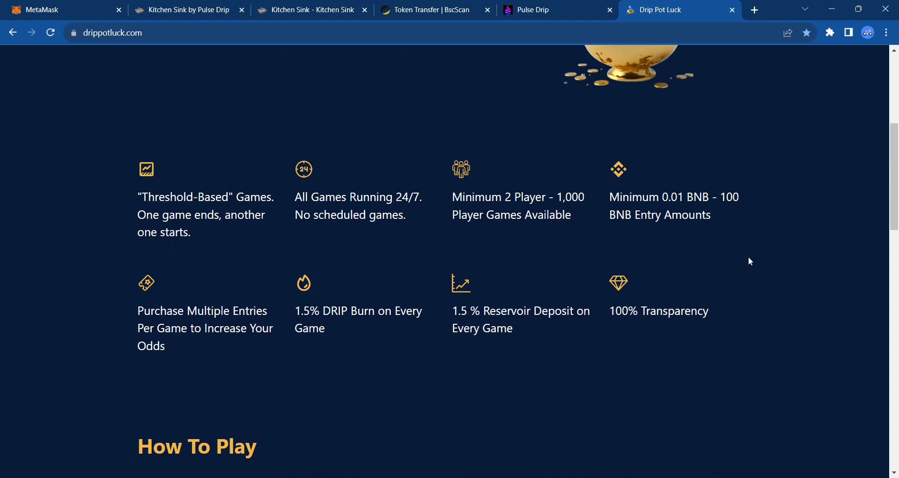
scroll("up", 3)
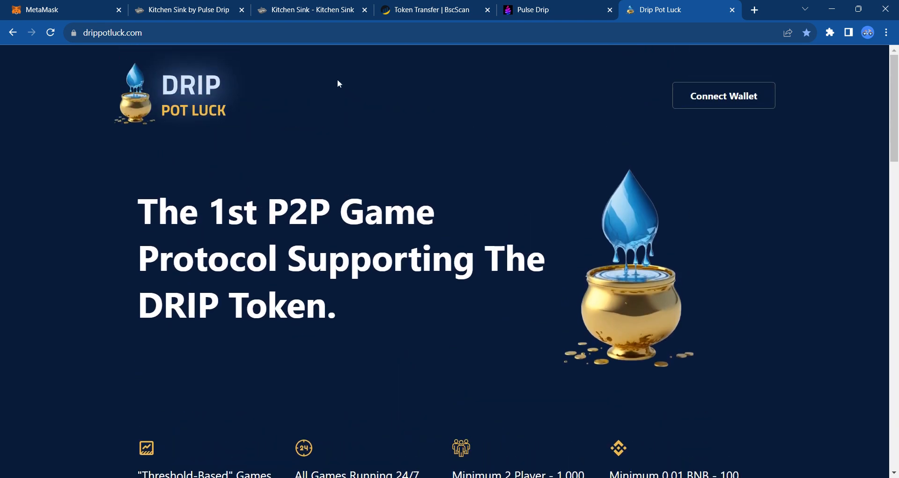
Return to the Kitchen Sink staking dashboard via the GitBook docs tab
left_click(310, 9)
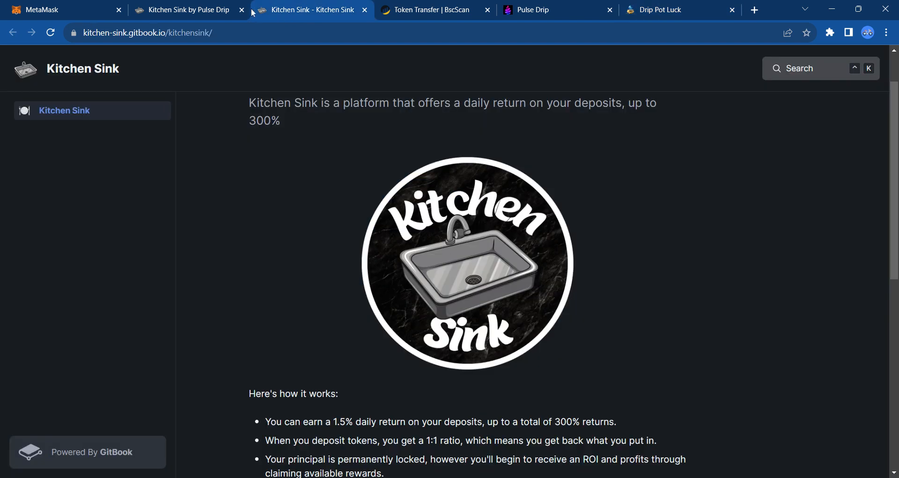
left_click(184, 10)
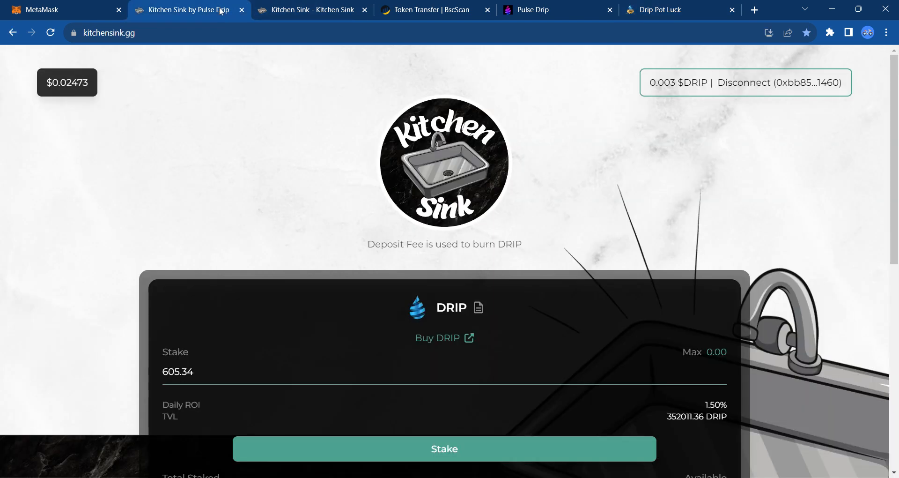